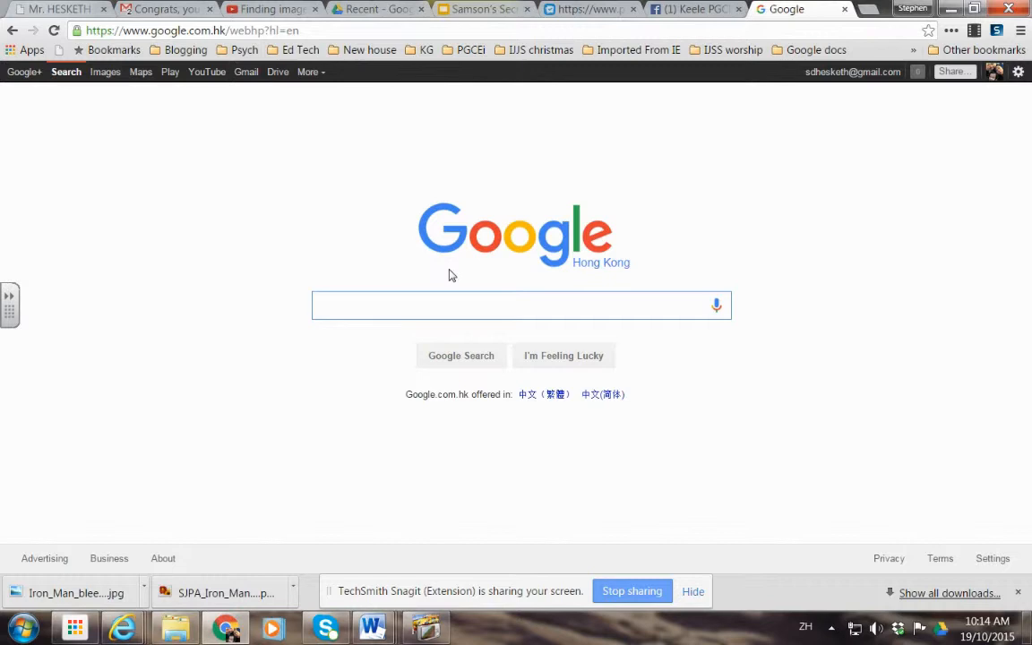
Step: Run a Google web search for 'spiderman'
left_click(520, 304)
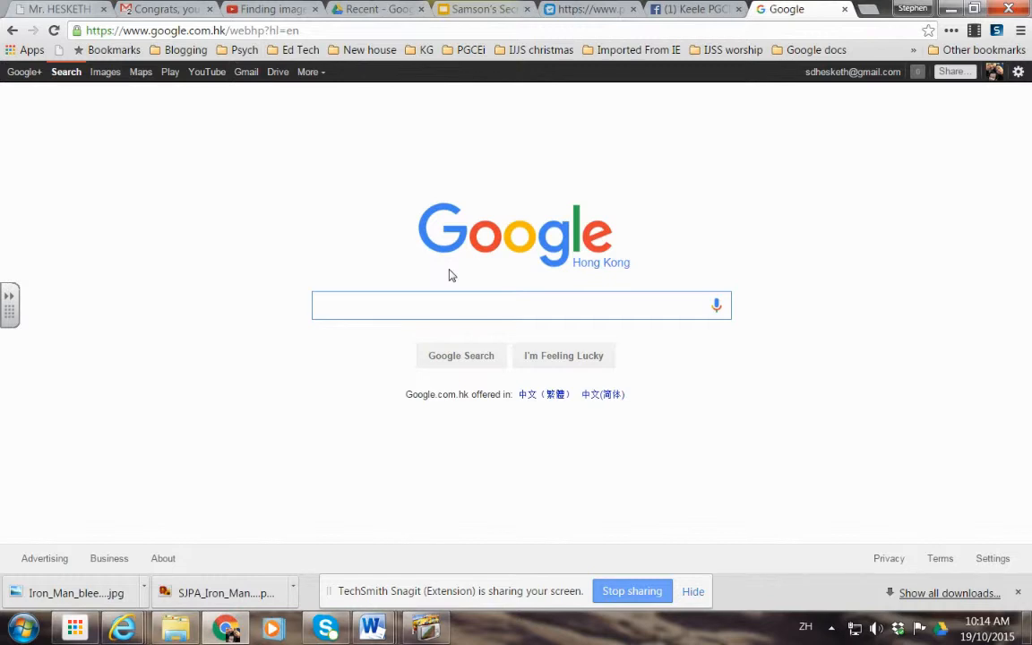
type("spid")
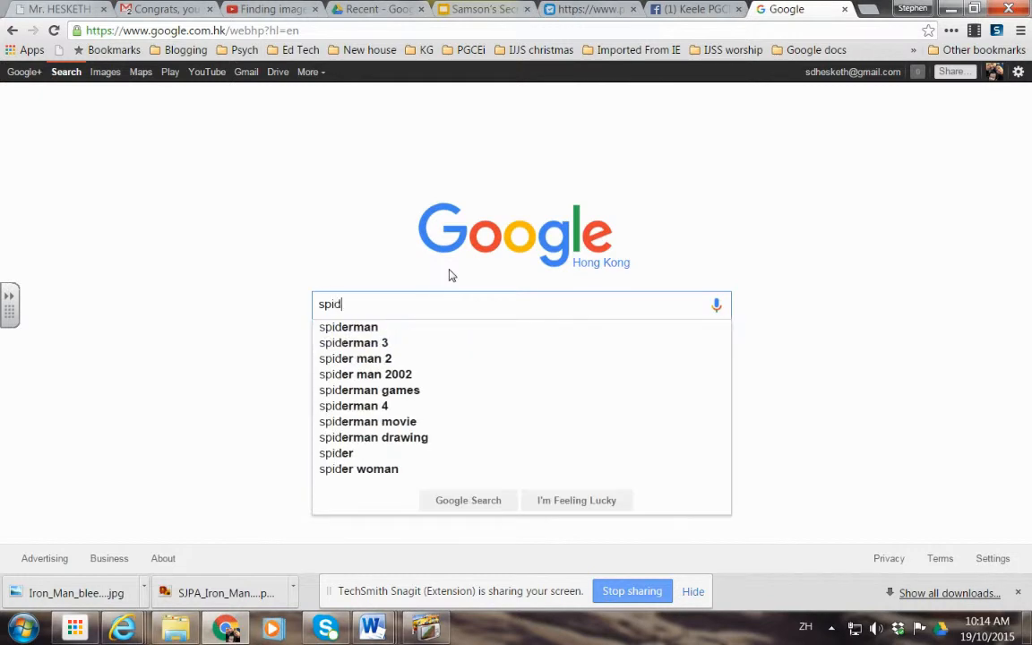
type("erman")
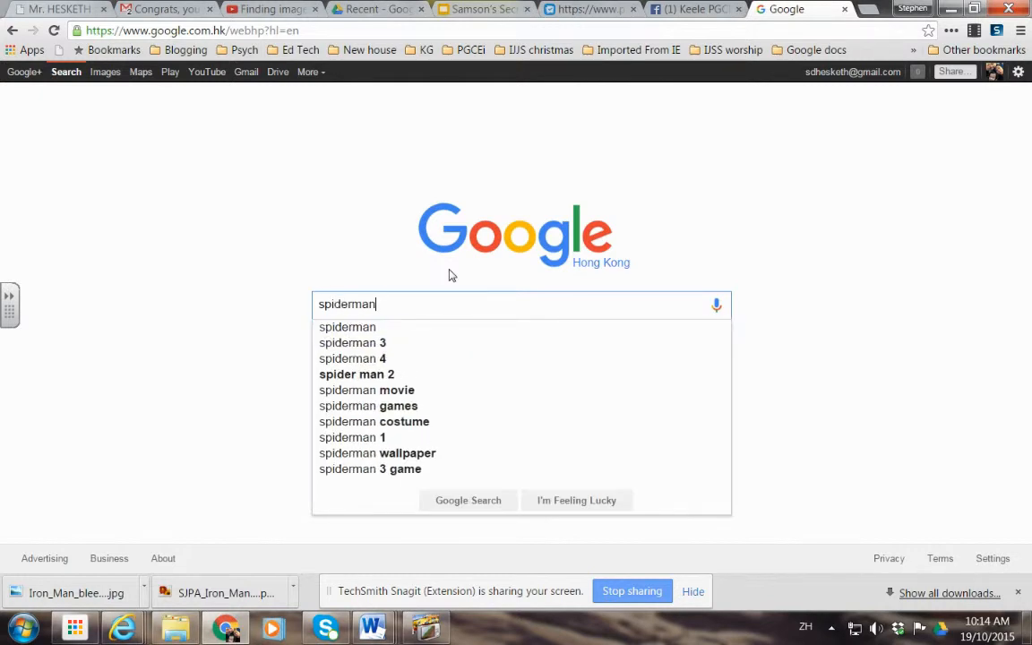
key("Enter")
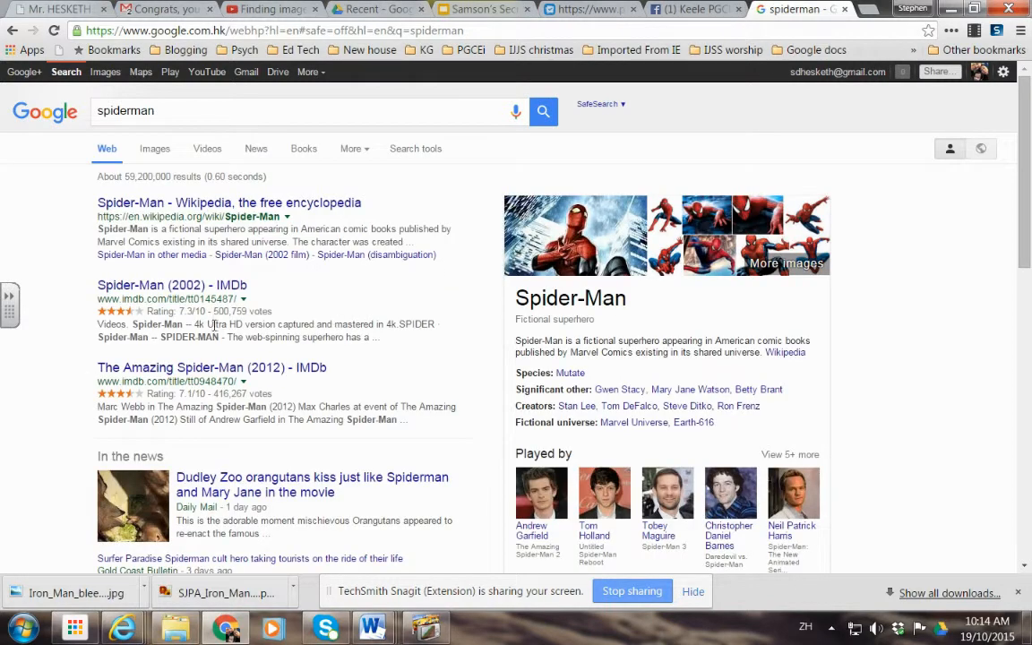
mouse_move(632, 232)
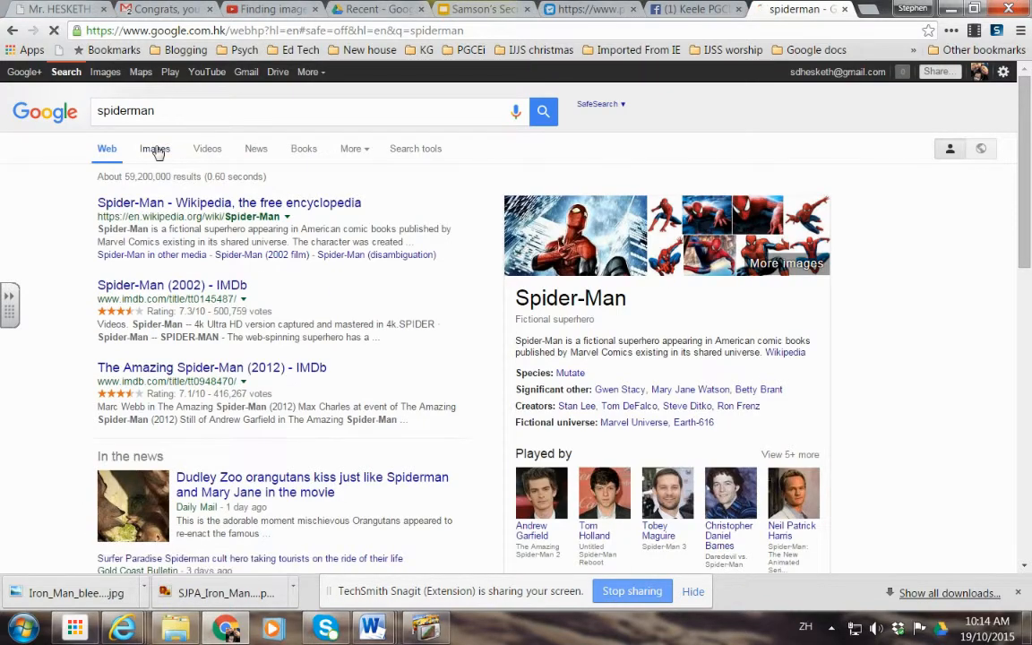
Step: Preview the leaping Spider-Man in Images results and save the picture to the computer
left_click(154, 147)
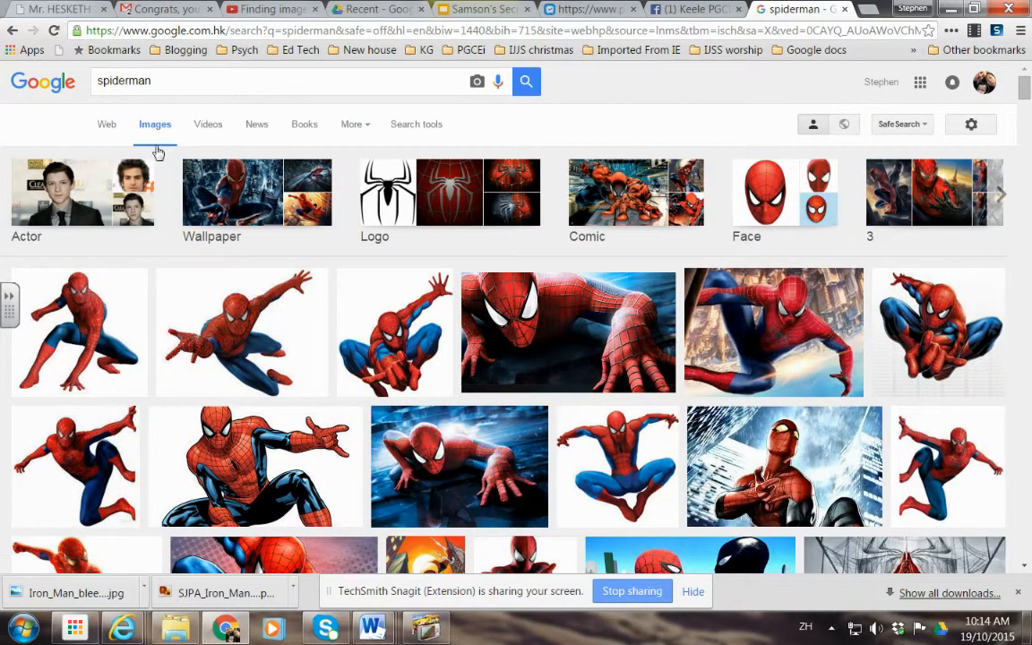
left_click(242, 331)
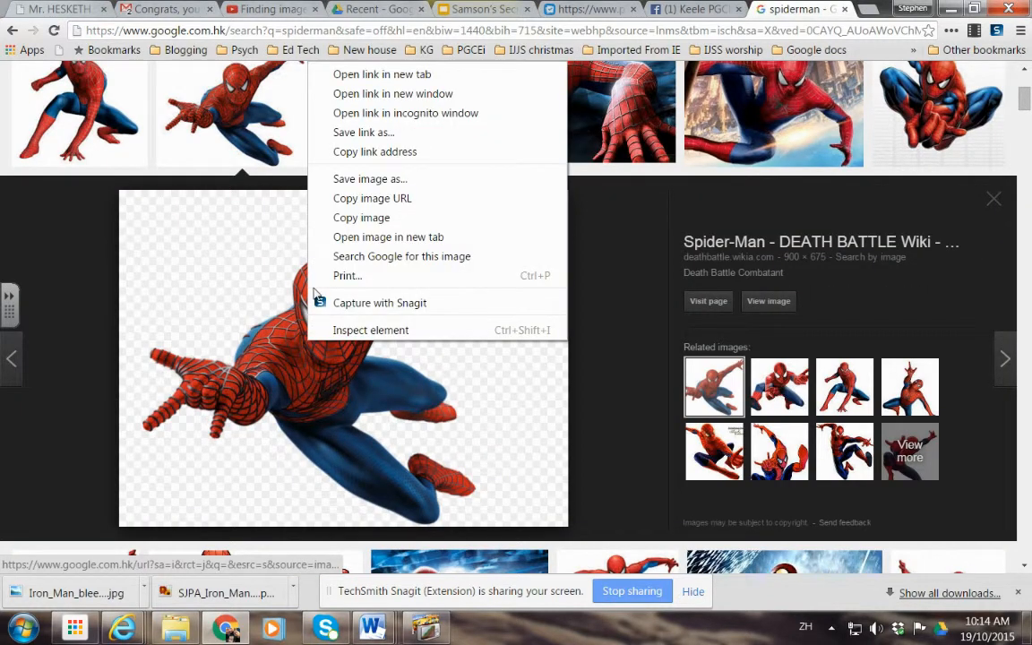
left_click(369, 179)
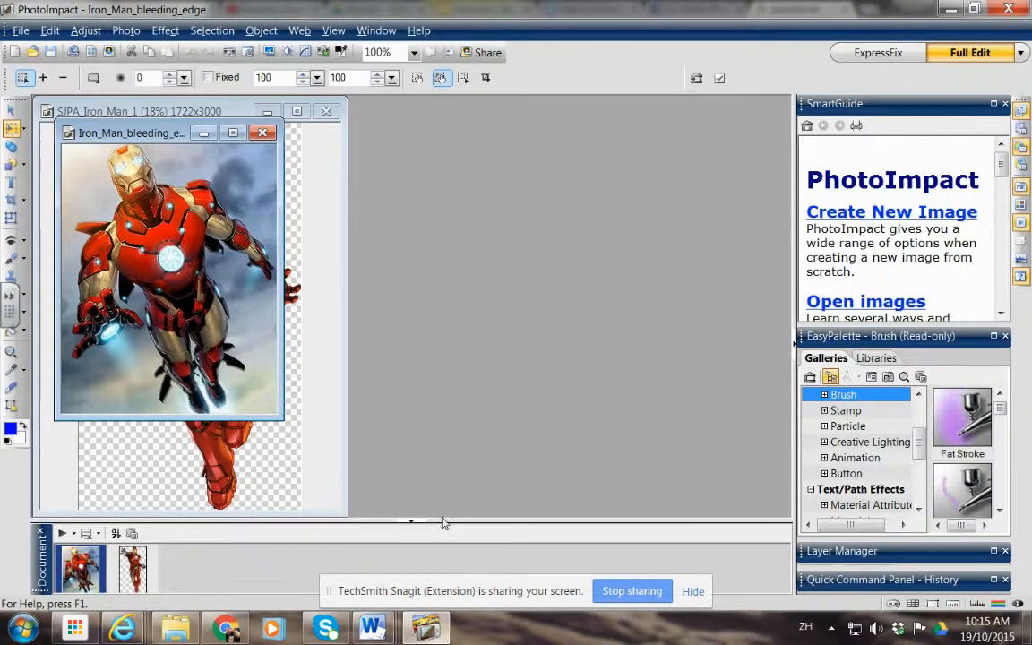
Step: Close both Iron Man images and browse My Pictures for the downloaded Spider-Man PNG
left_click(261, 132)
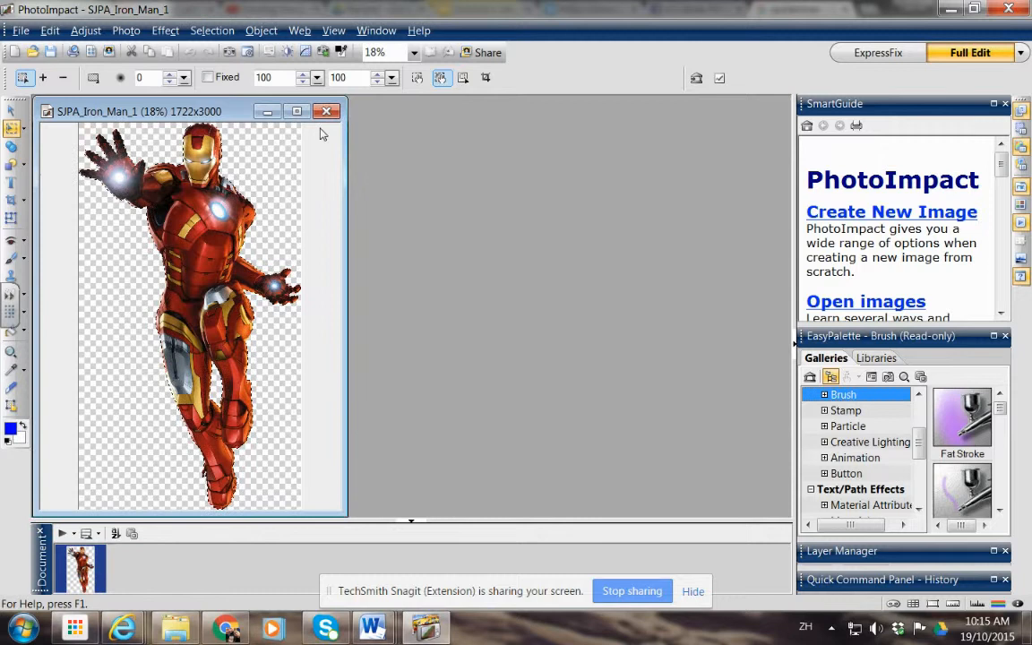
left_click(20, 30)
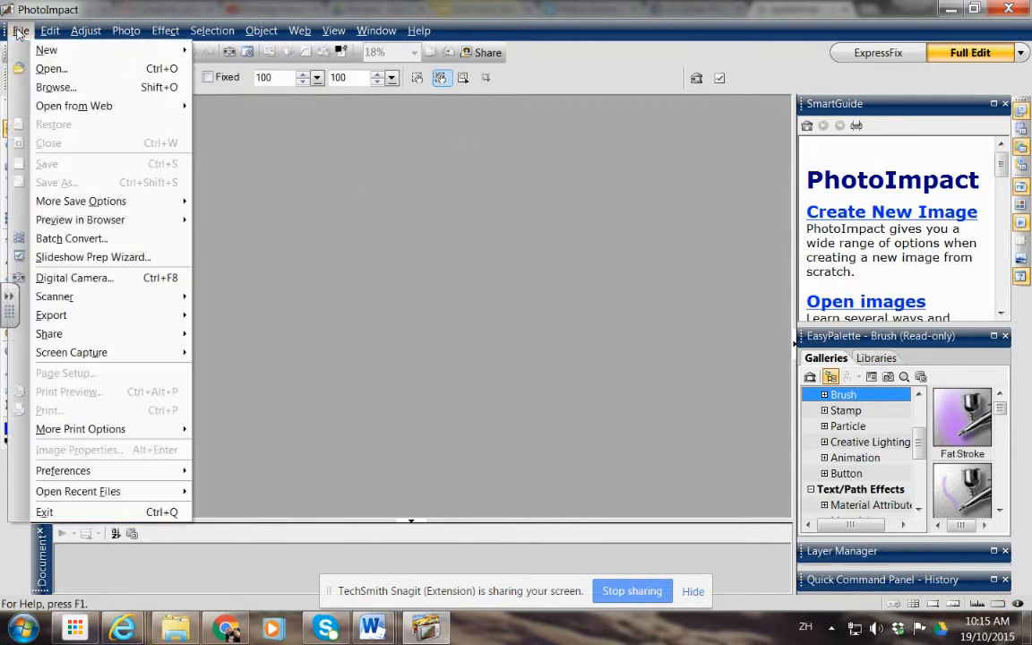
left_click(50, 68)
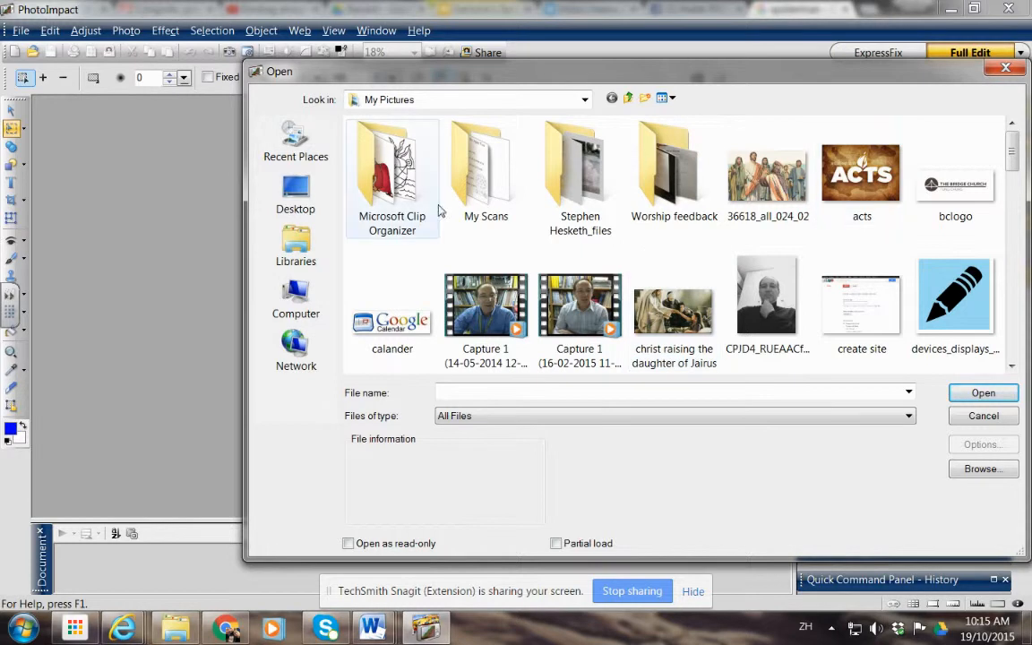
left_click(584, 98)
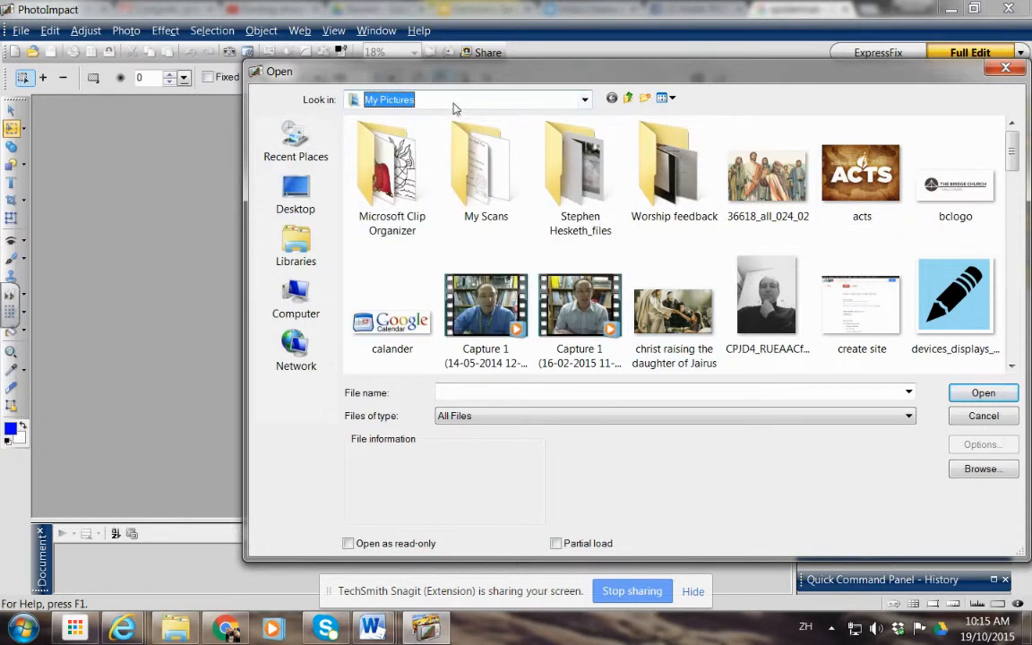
scroll("down", 3)
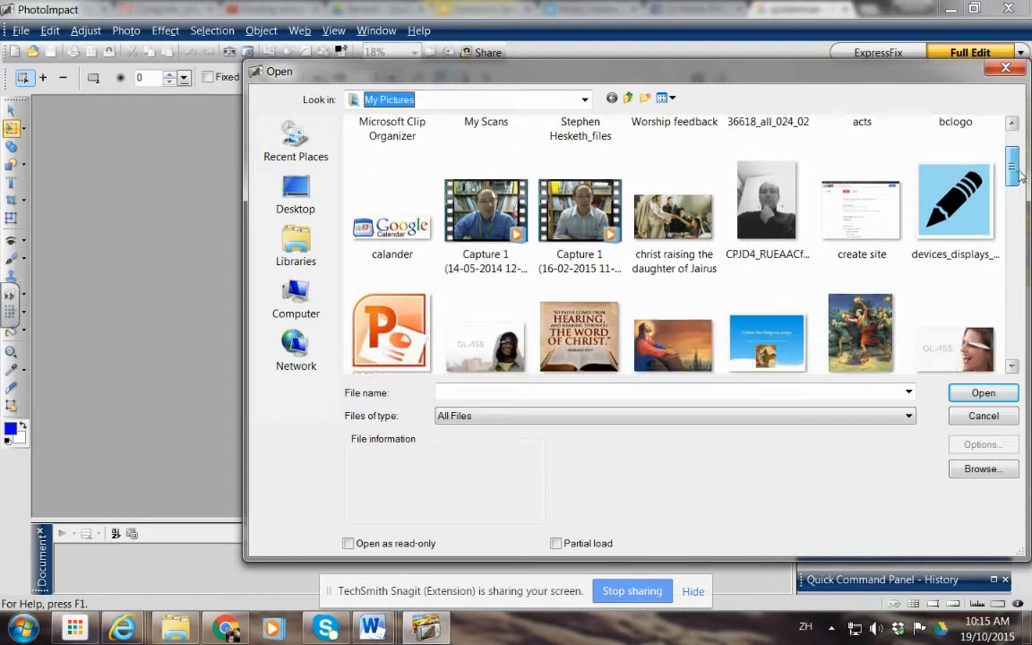
scroll("down", 3)
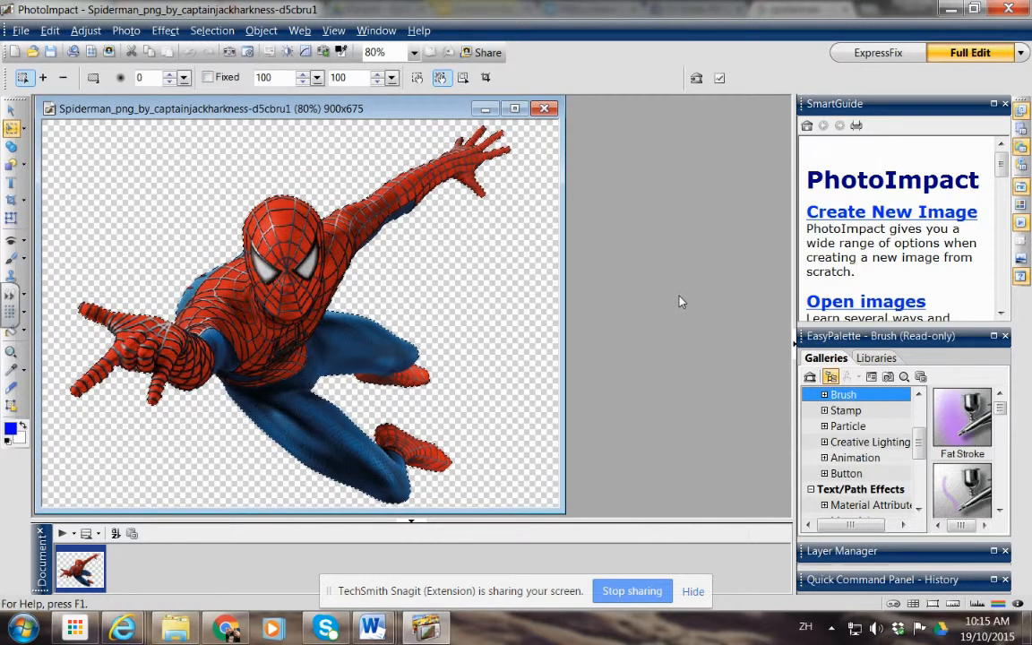
mouse_move(810, 204)
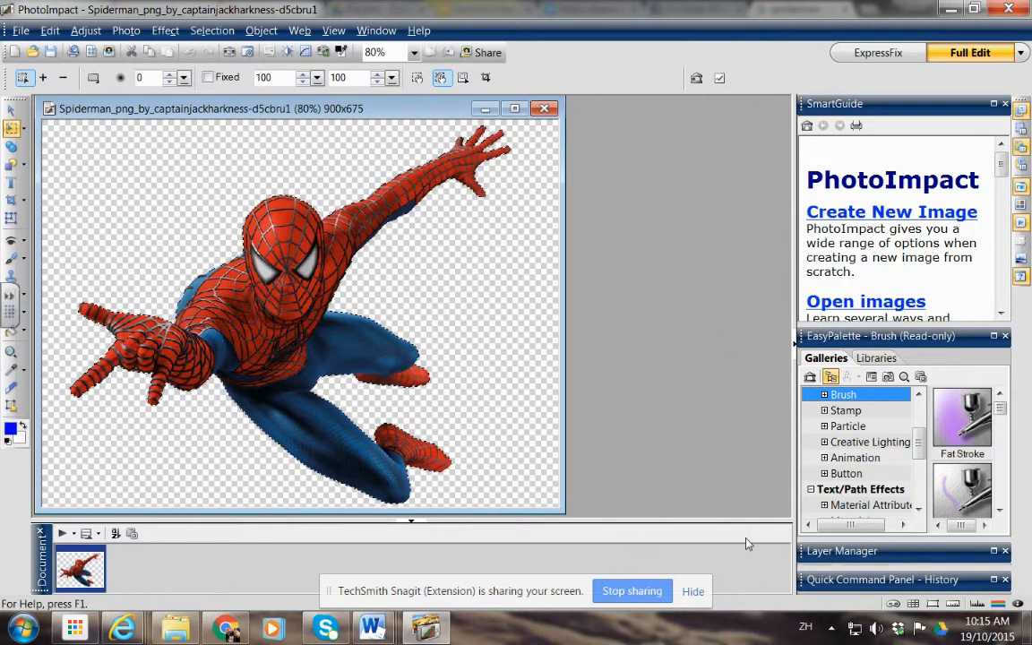
Step: Save the Spider-Man image as a PNG into the Photo Impact examples folder, accepting the optimiser settings
left_click(19, 30)
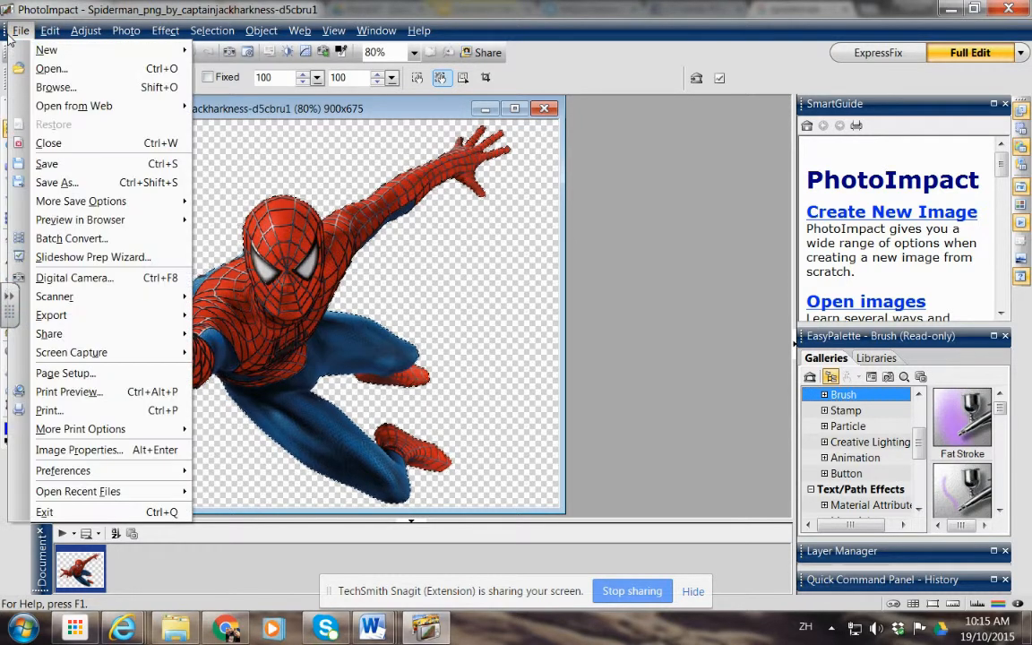
mouse_move(55, 183)
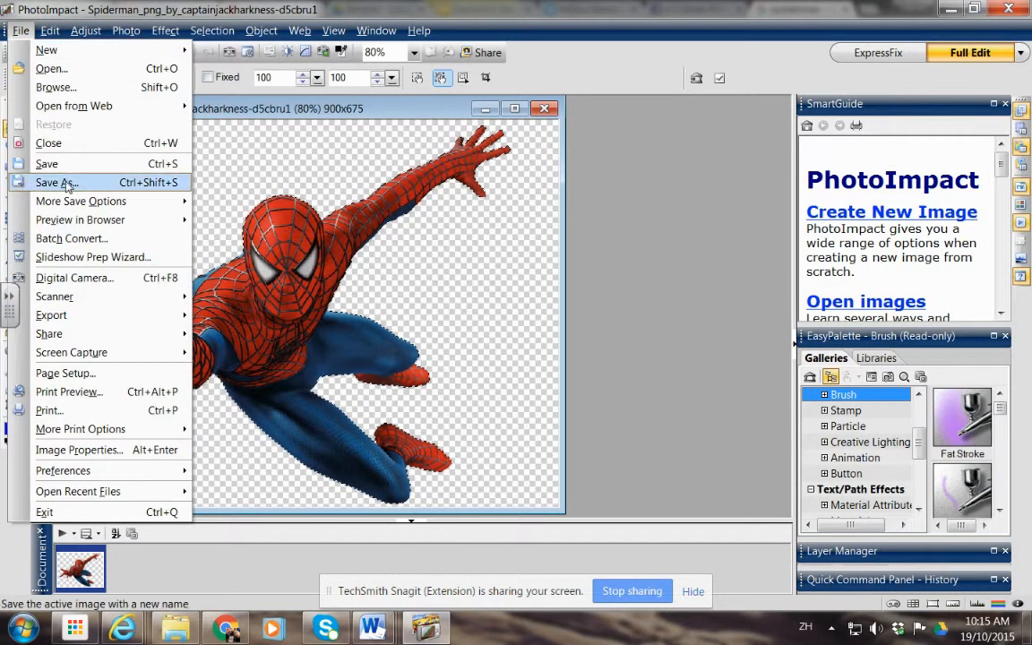
left_click(55, 183)
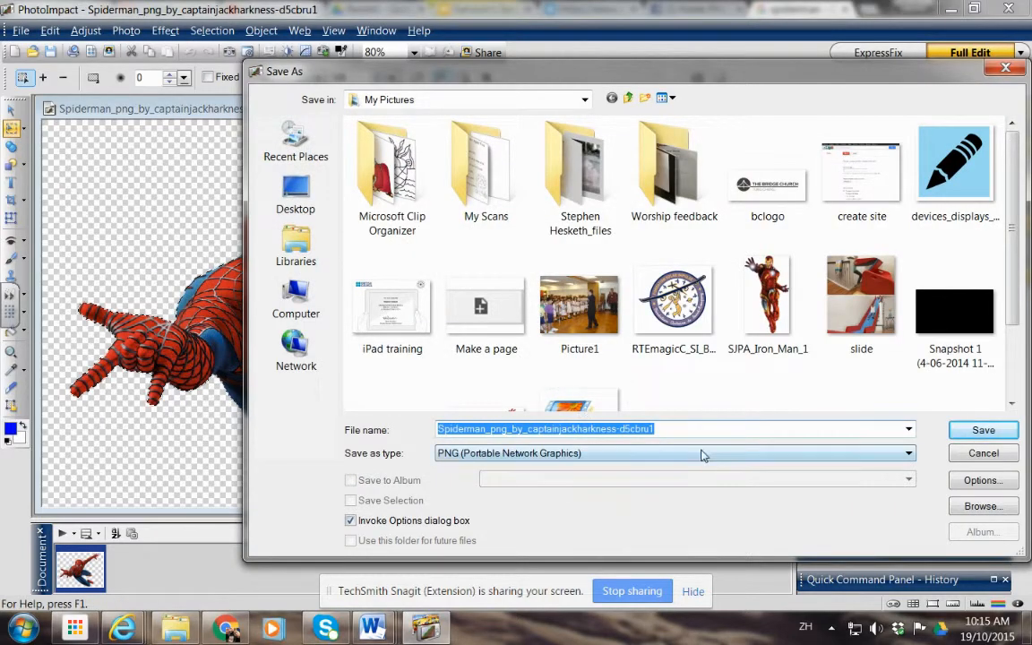
left_click(674, 305)
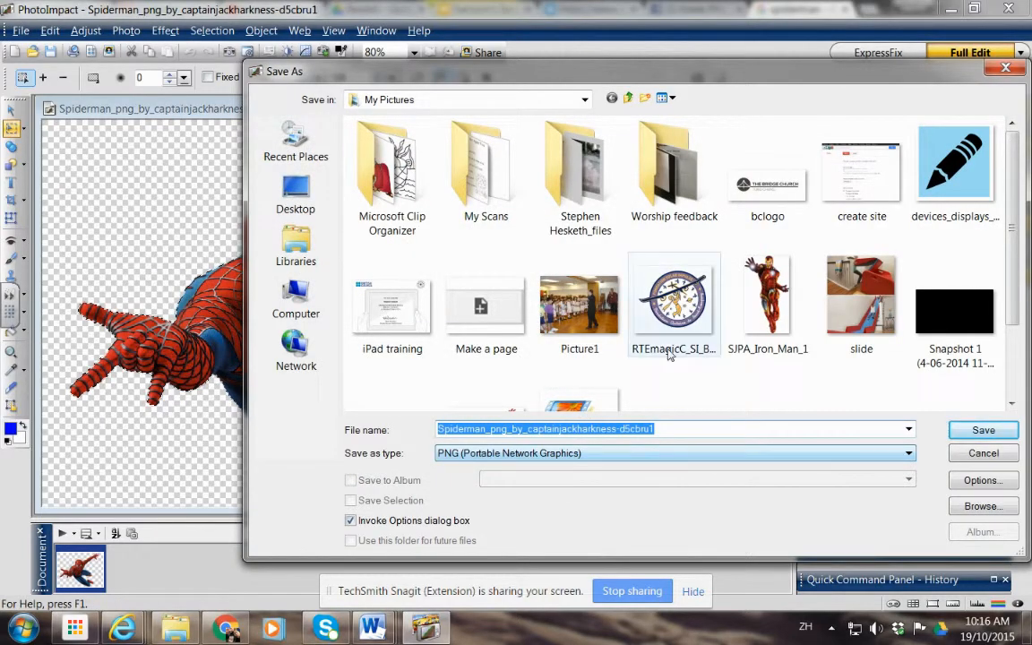
mouse_move(485, 304)
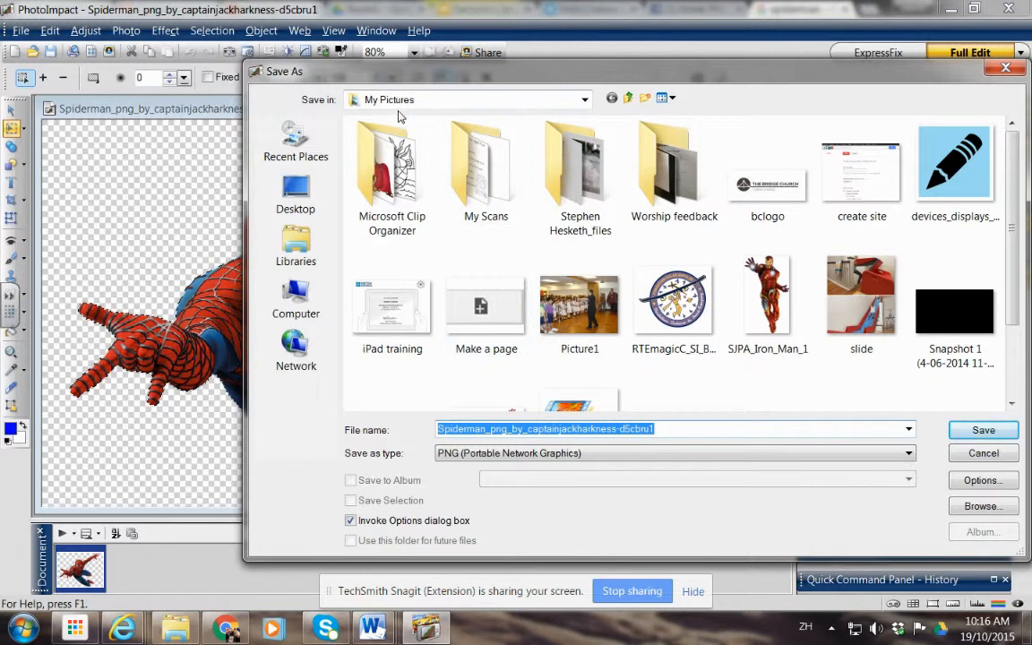
mouse_move(645, 97)
type("Photo impact examples")
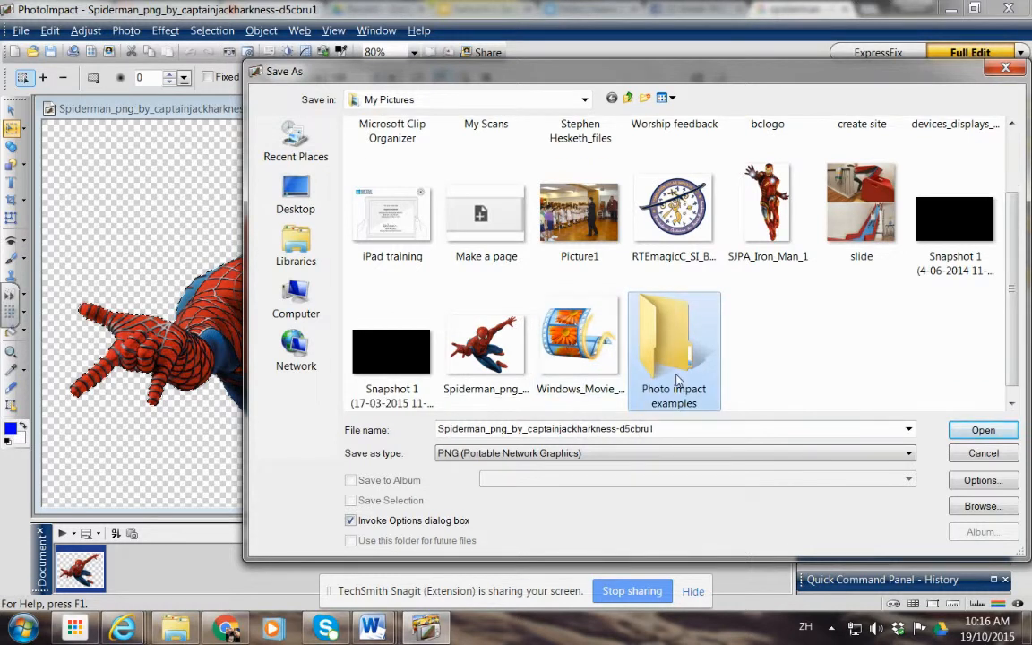
double_click(674, 349)
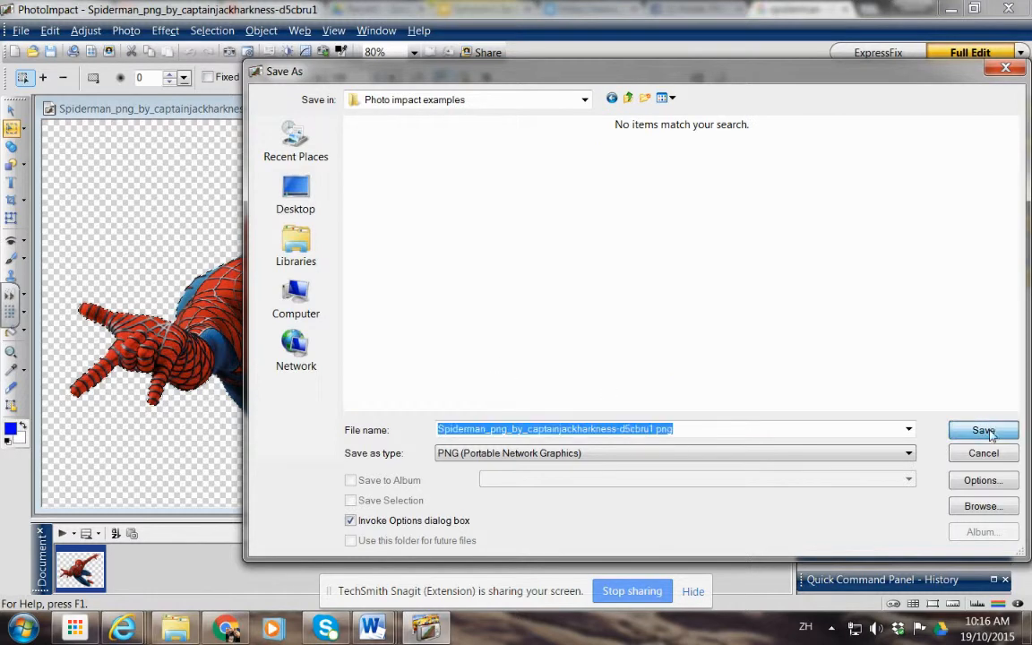
left_click(982, 430)
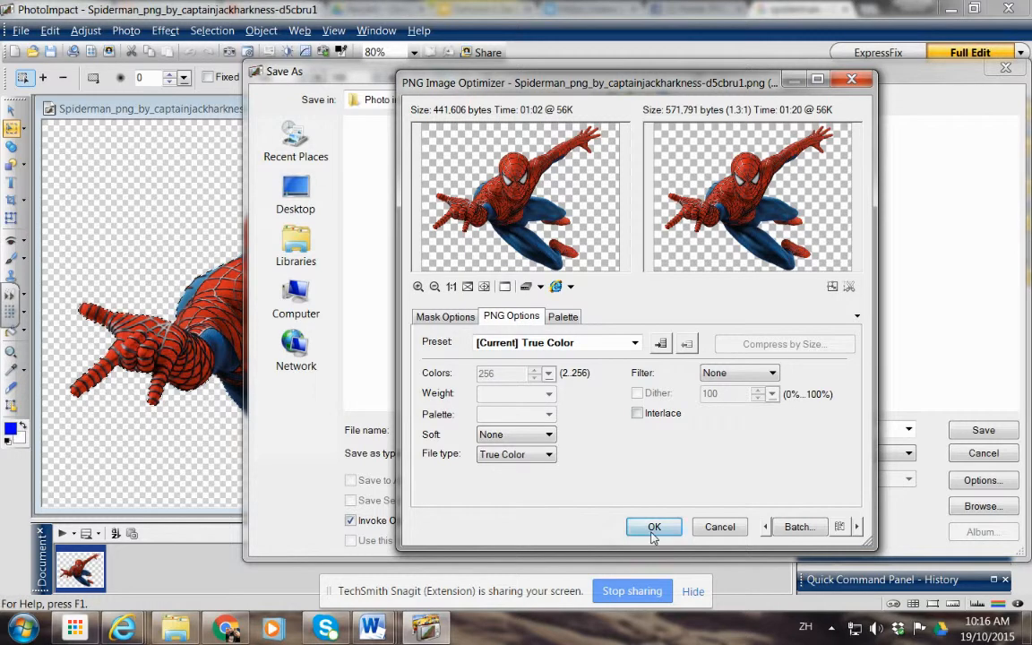
left_click(654, 527)
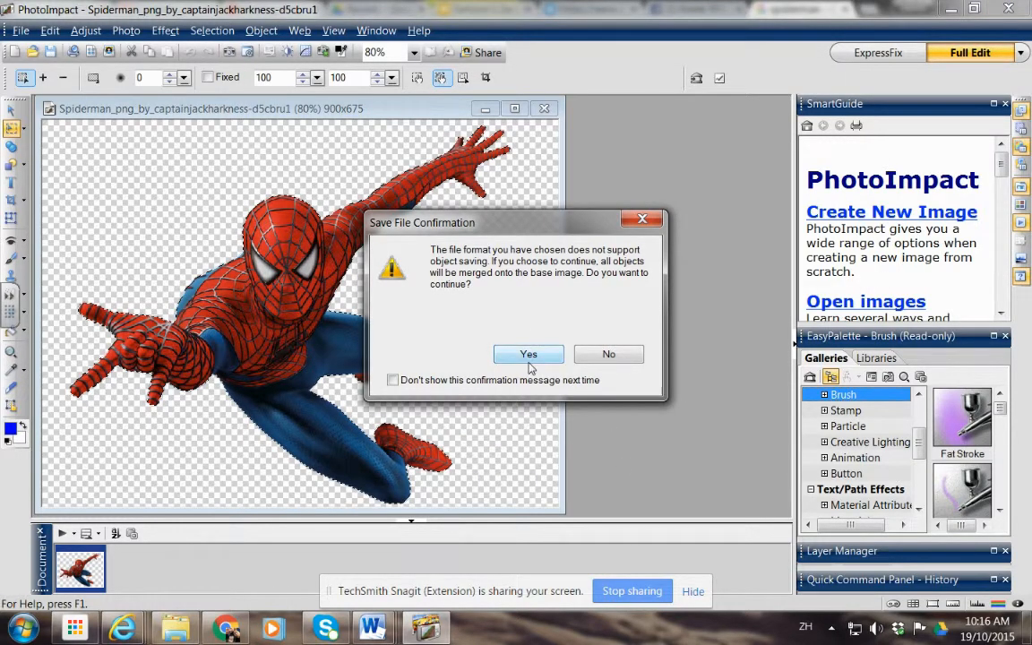
Step: Confirm merging objects to finish the save, then activate the Stamp Objects paint tool
left_click(527, 355)
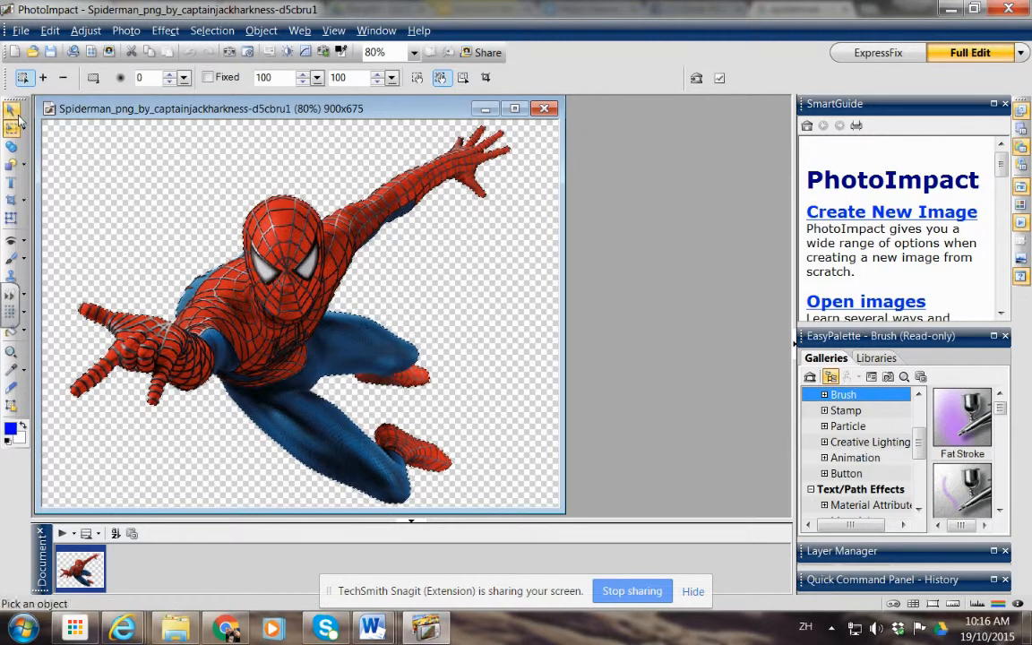
left_click(12, 244)
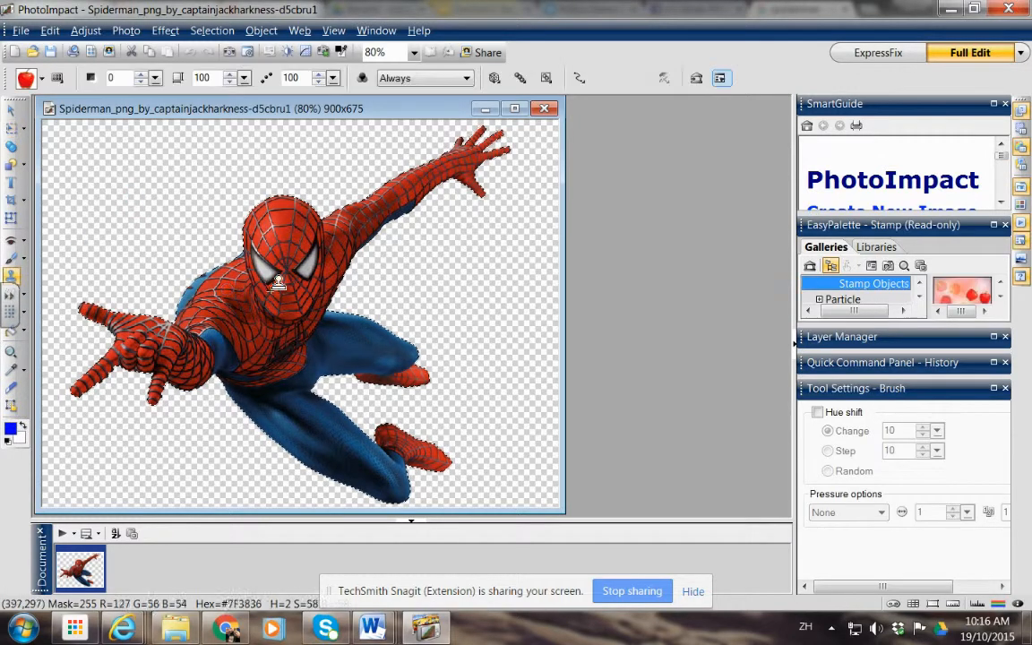
Step: Stamp red and yellow apples across the Spider-Man canvas, accepting the undo limit warning
left_click(286, 301)
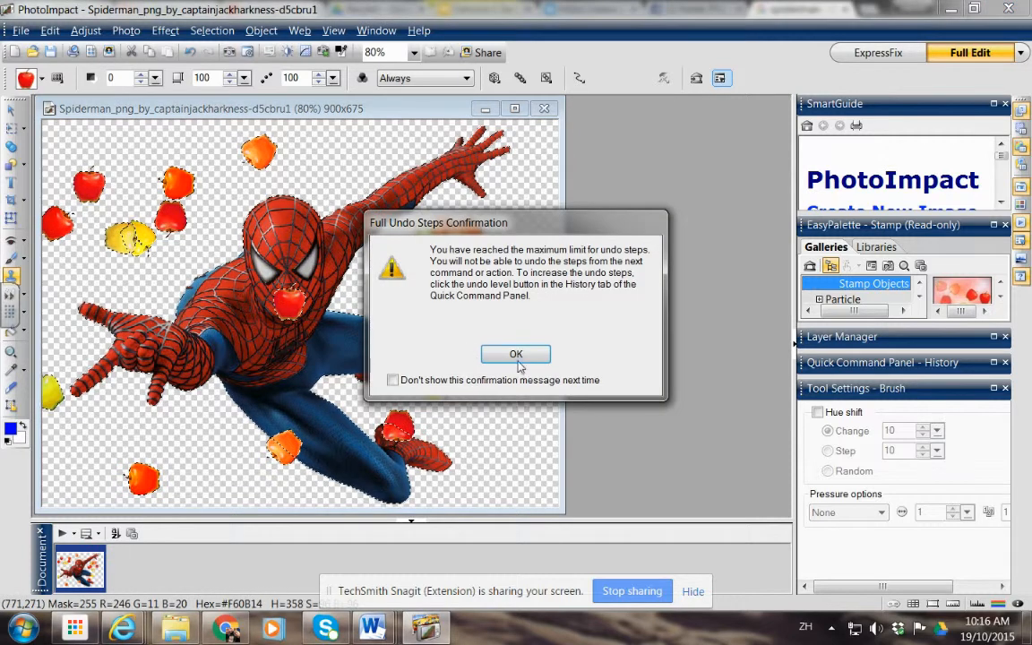
left_click(516, 355)
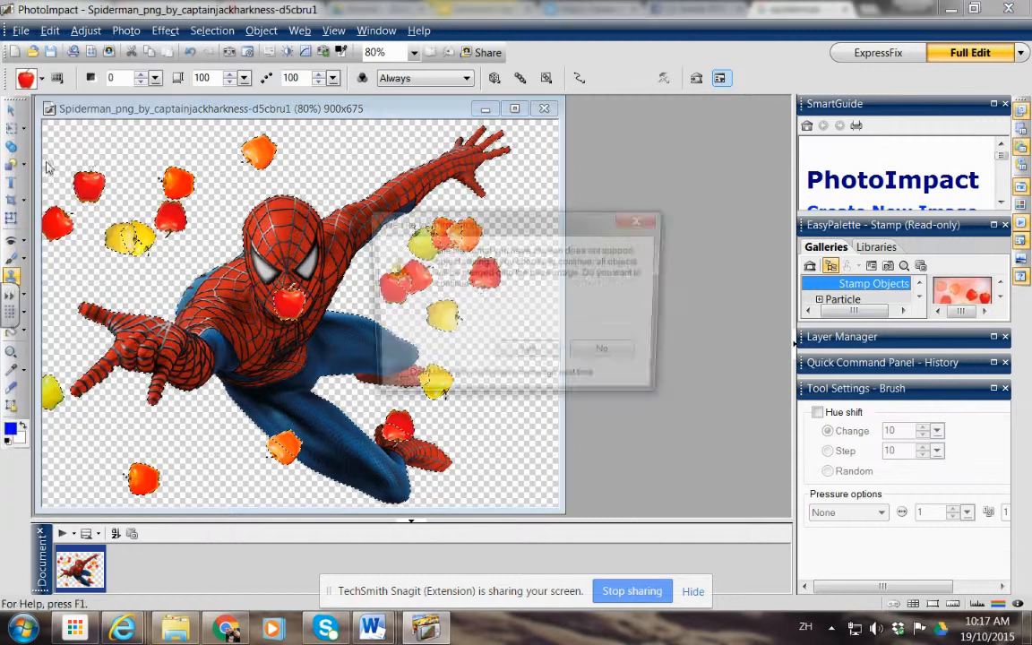
left_click(602, 348)
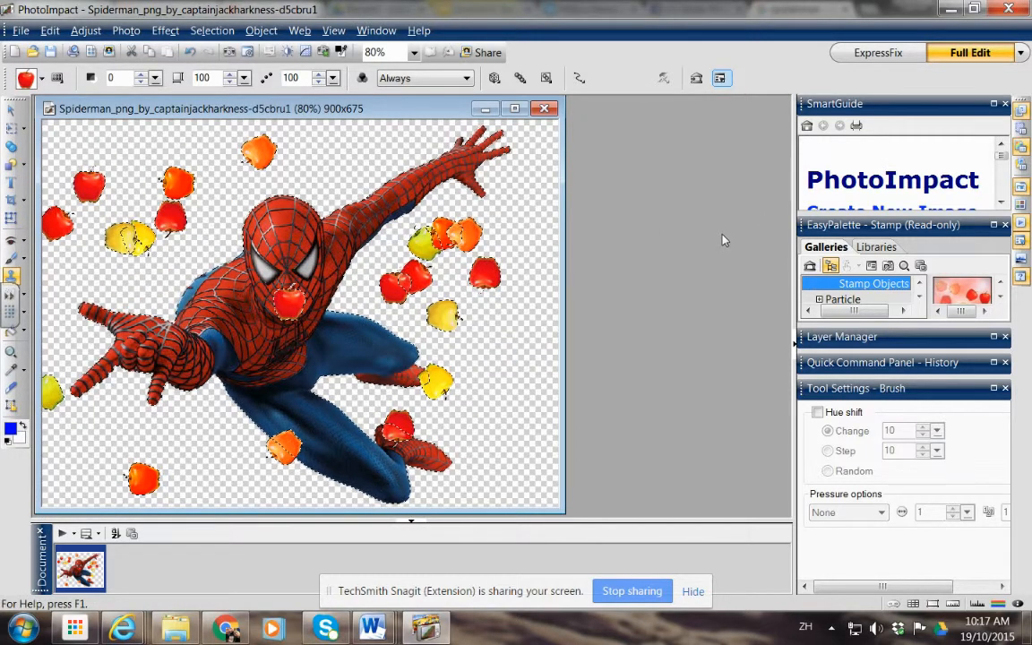
mouse_move(716, 243)
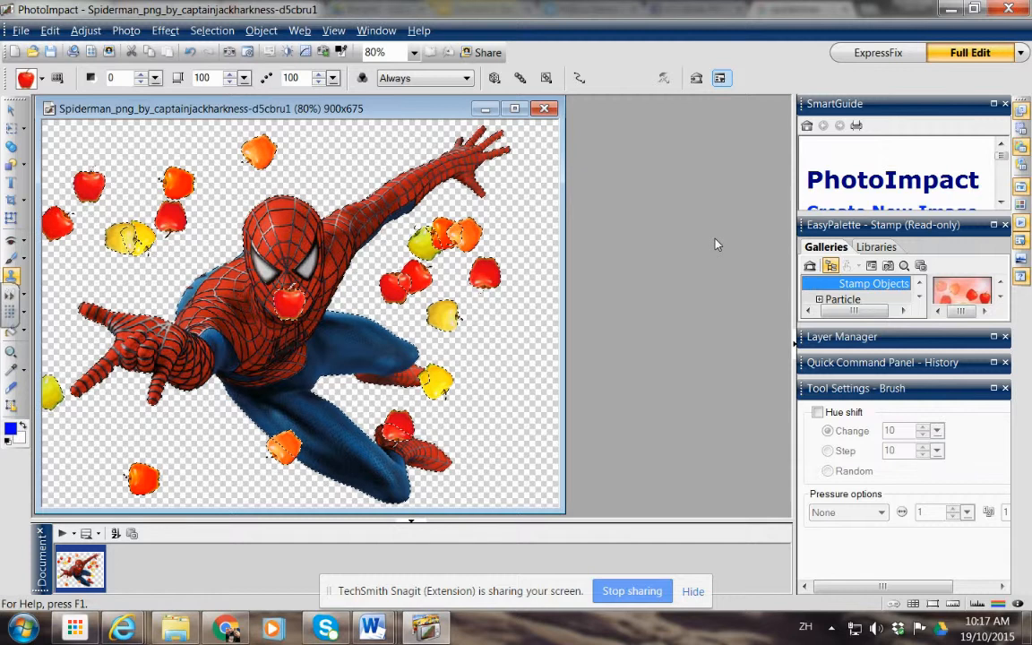